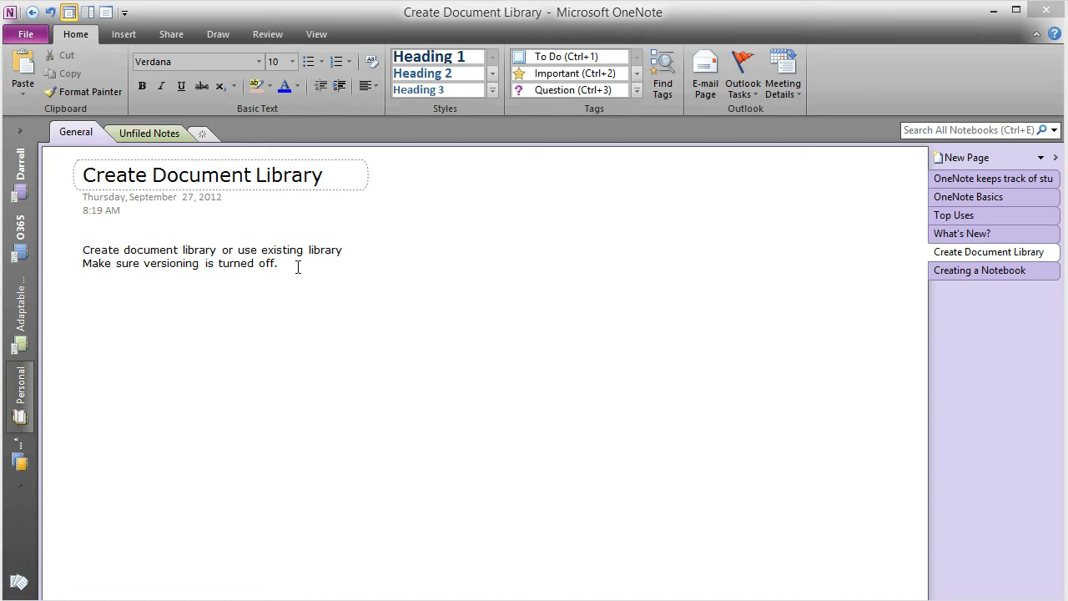
Step: Review the versioning reminder note, then show the Shared Documents library's settings page
triple_click(180, 264)
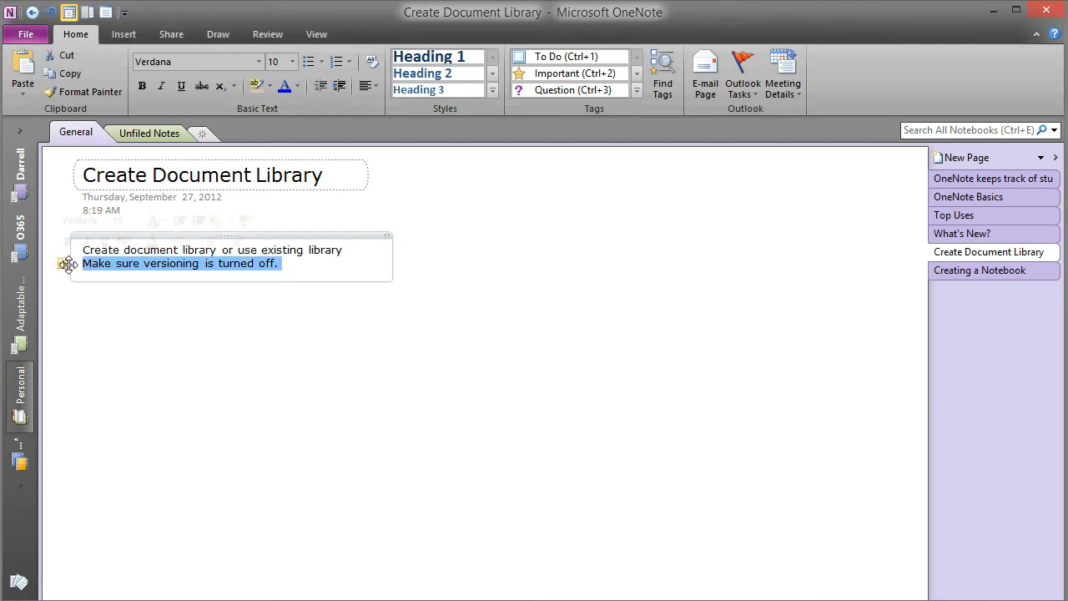
left_click(294, 264)
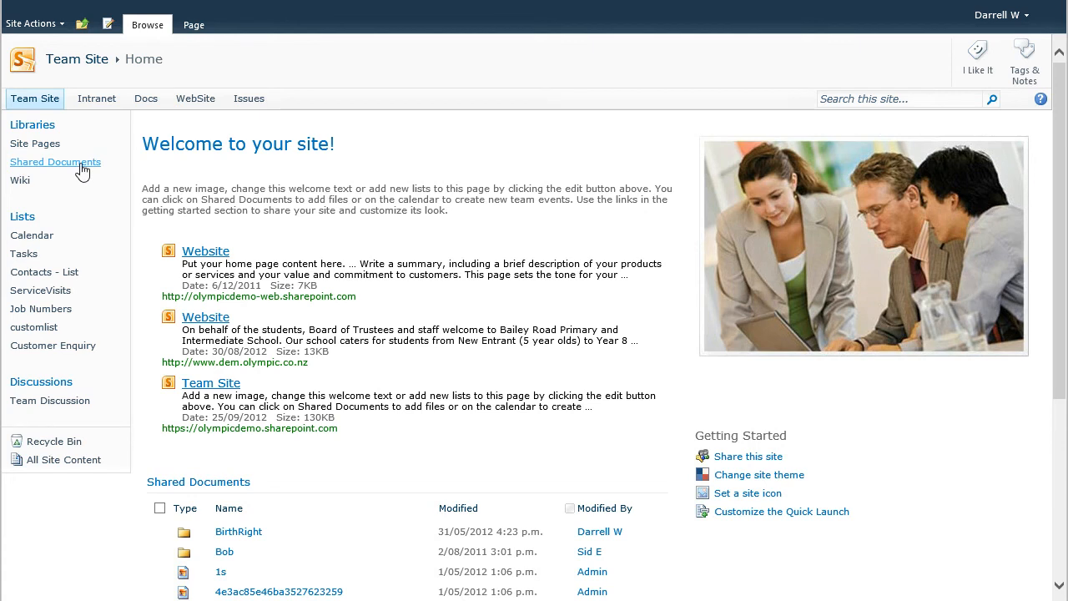
left_click(55, 160)
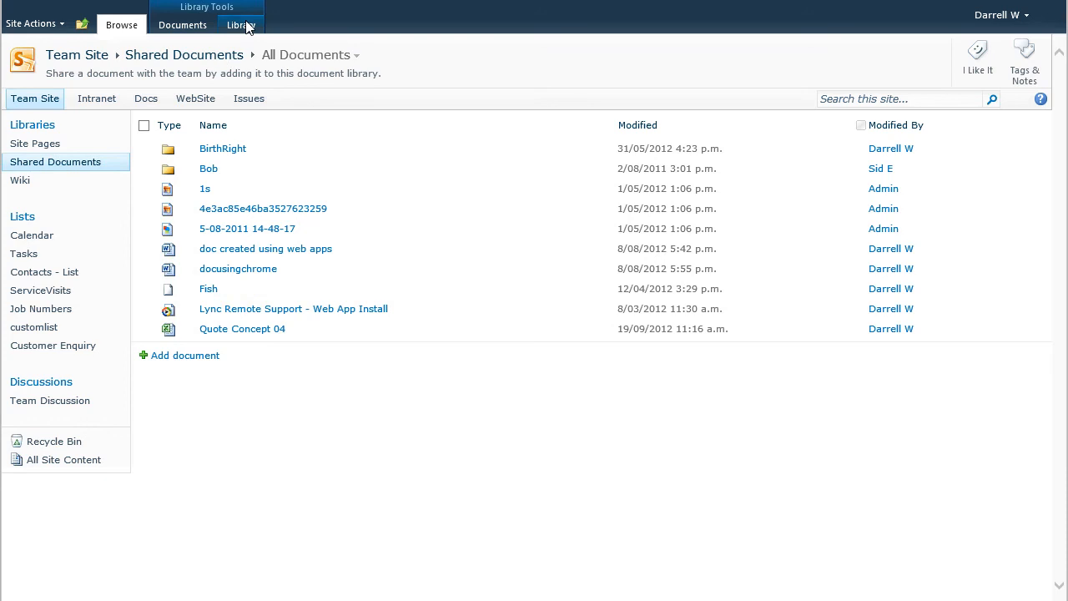
left_click(241, 25)
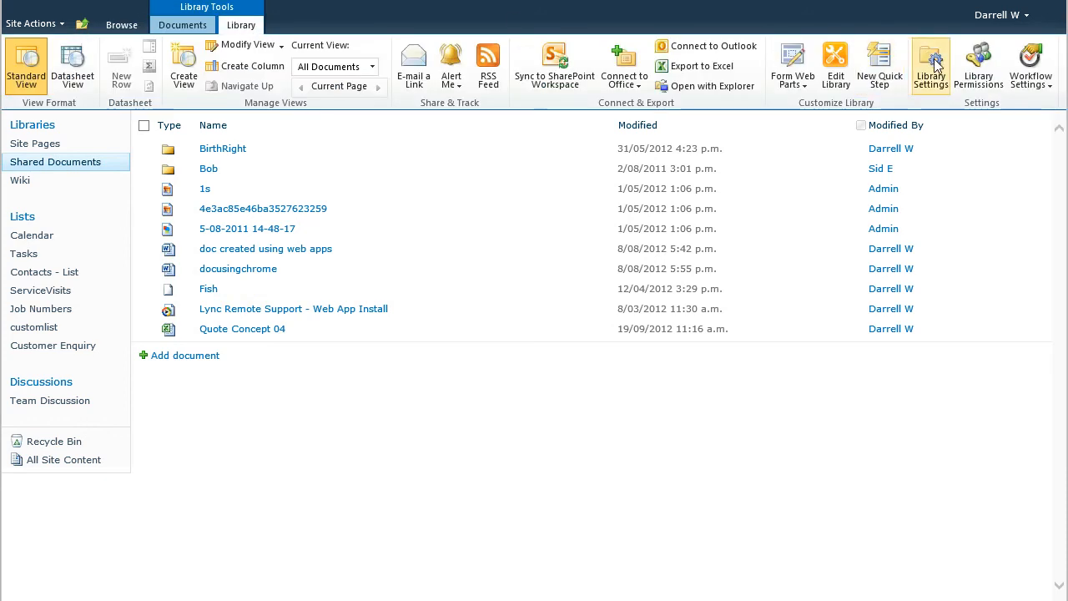
left_click(931, 64)
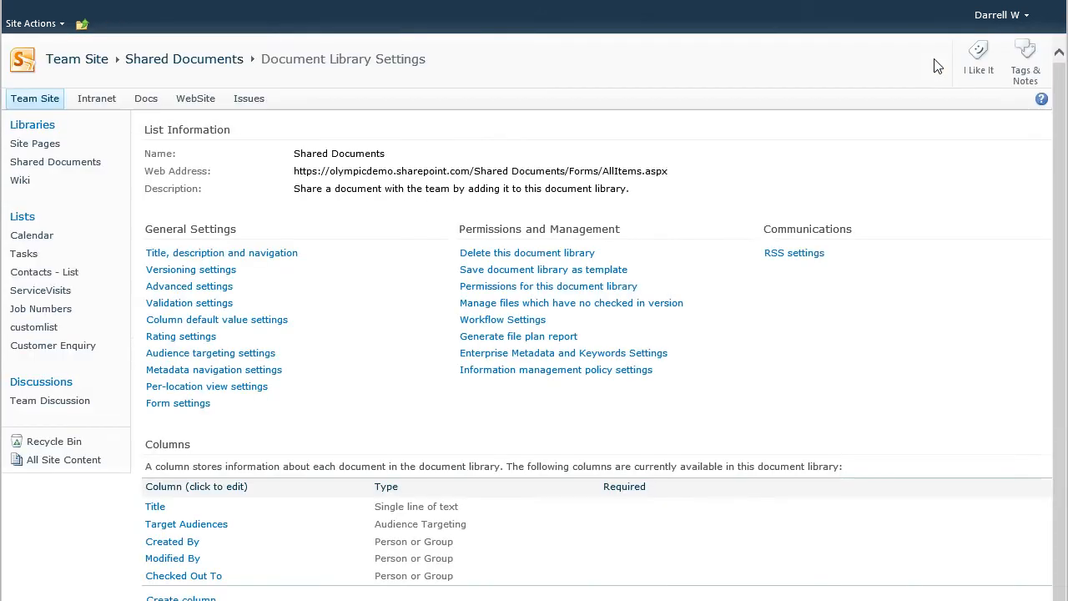
mouse_move(190, 269)
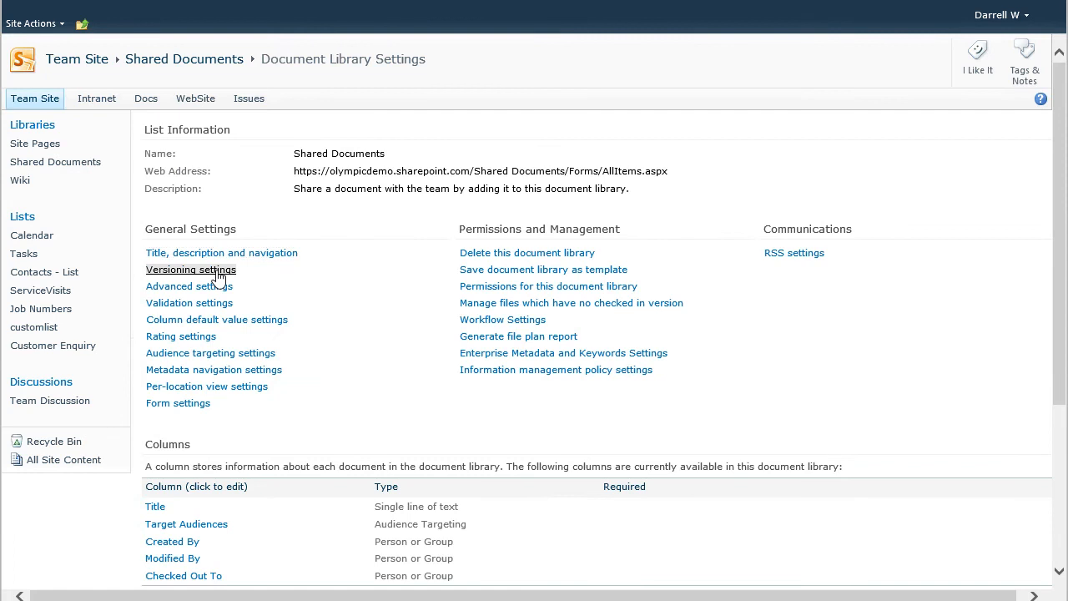
left_click(190, 269)
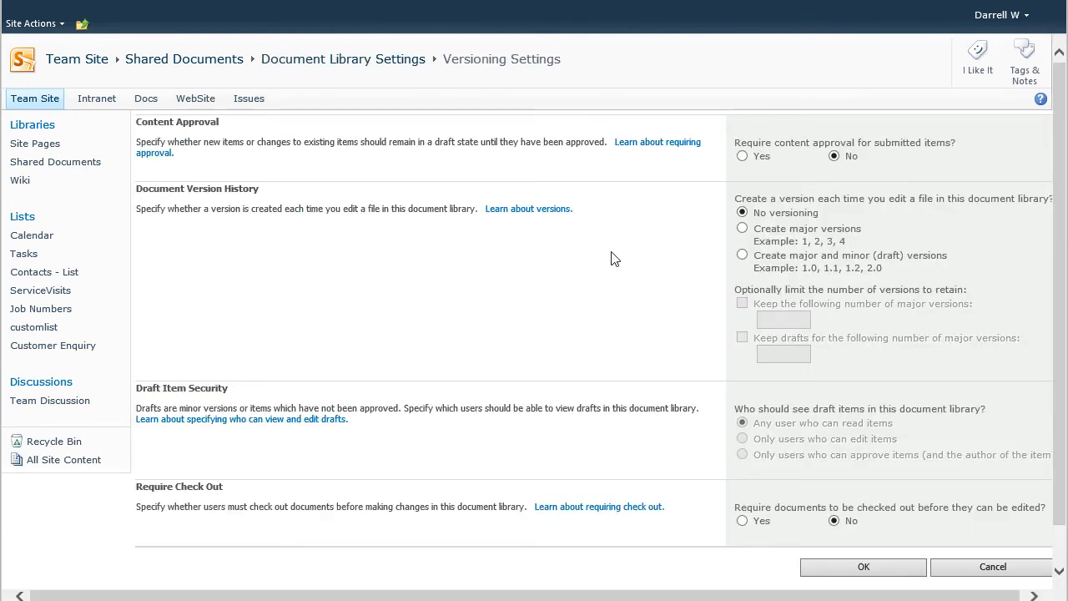
mouse_move(798, 215)
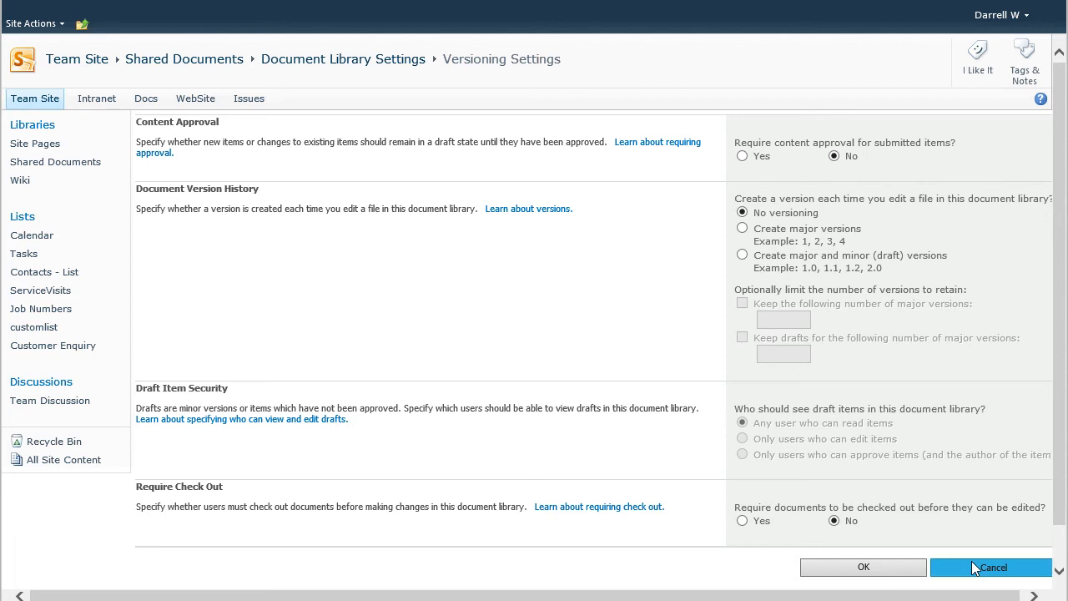
left_click(992, 568)
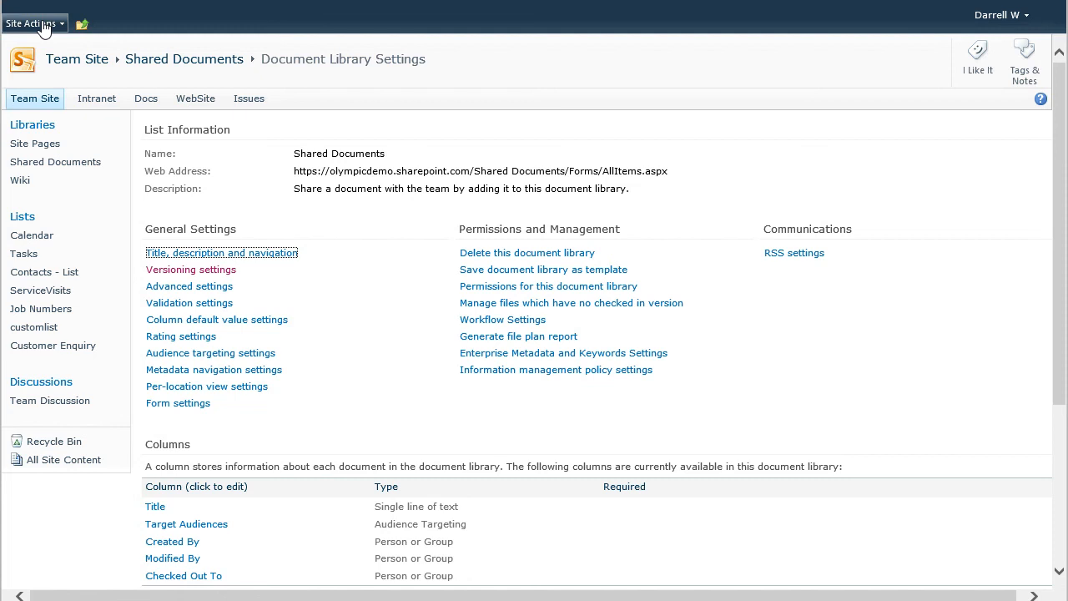
Step: Create a 'OneNote' document library from Site Actions with the Microsoft OneNote 2010 template, versioning off
left_click(32, 22)
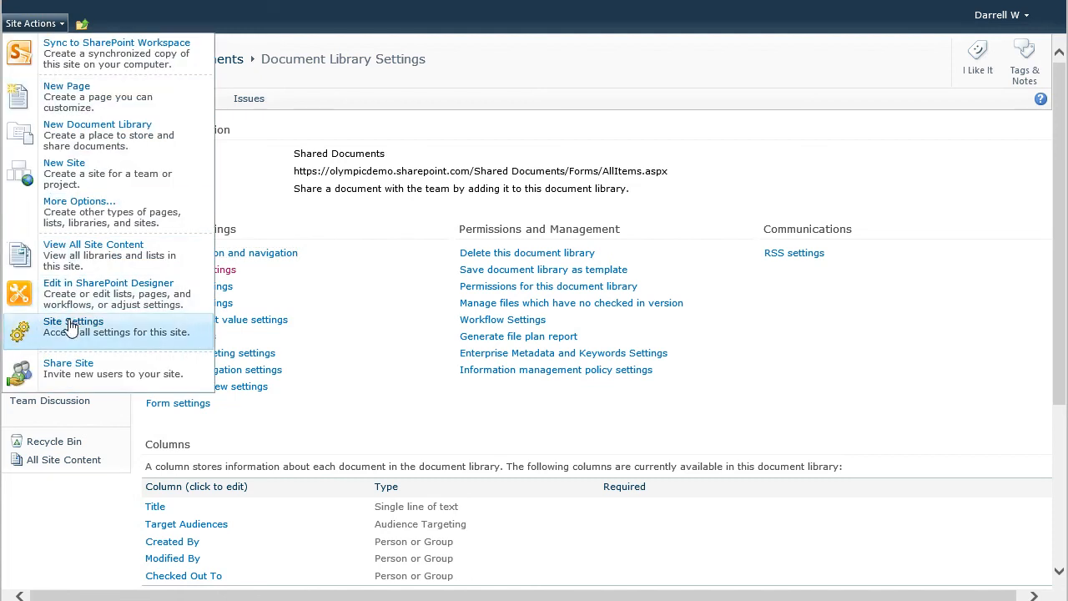
mouse_move(80, 133)
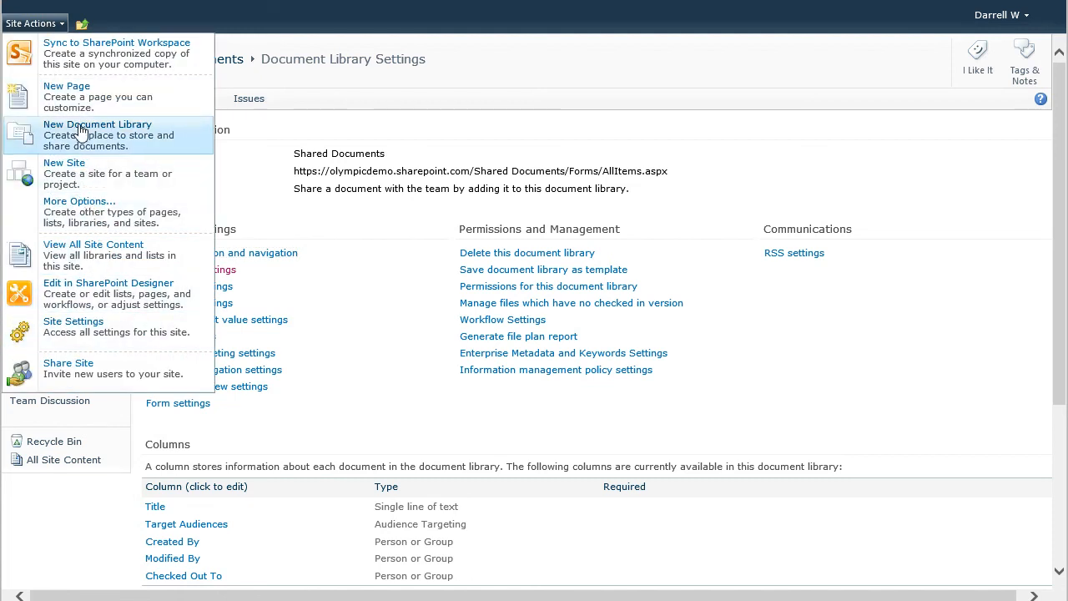
left_click(97, 123)
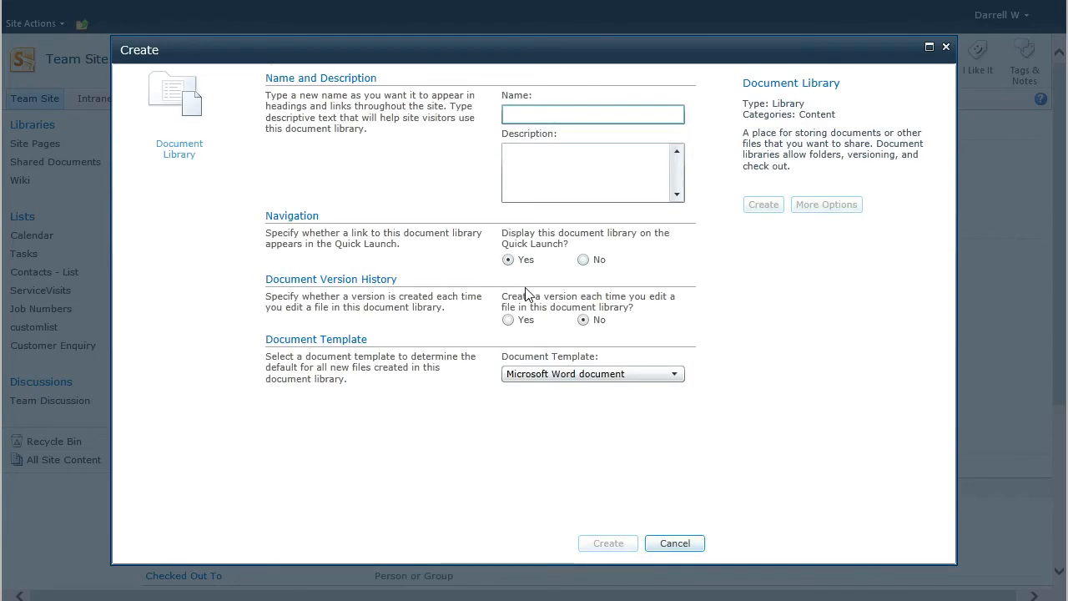
type("OneNote")
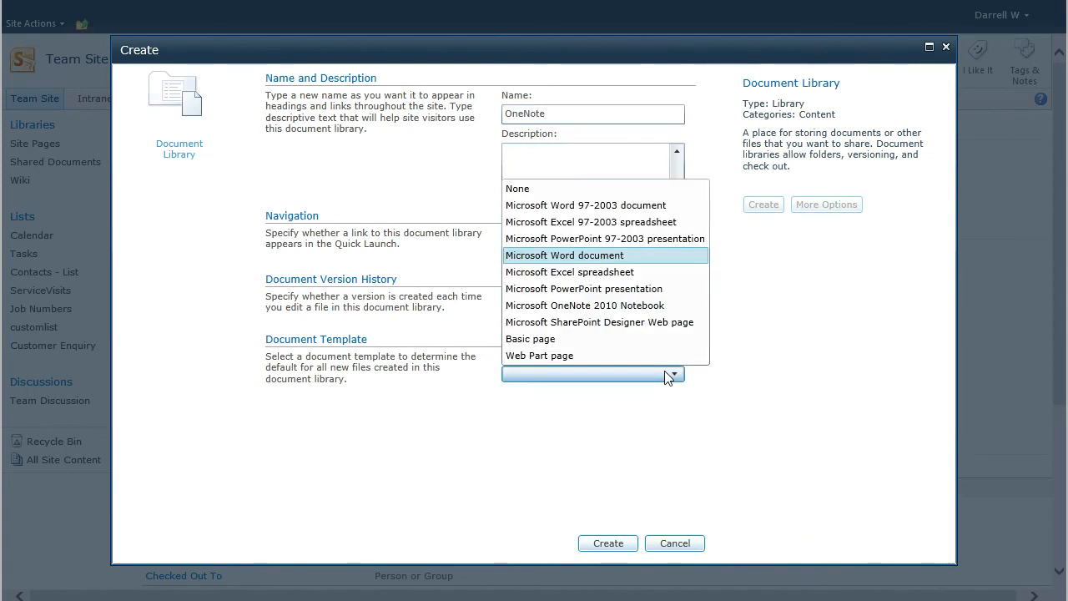
left_click(584, 305)
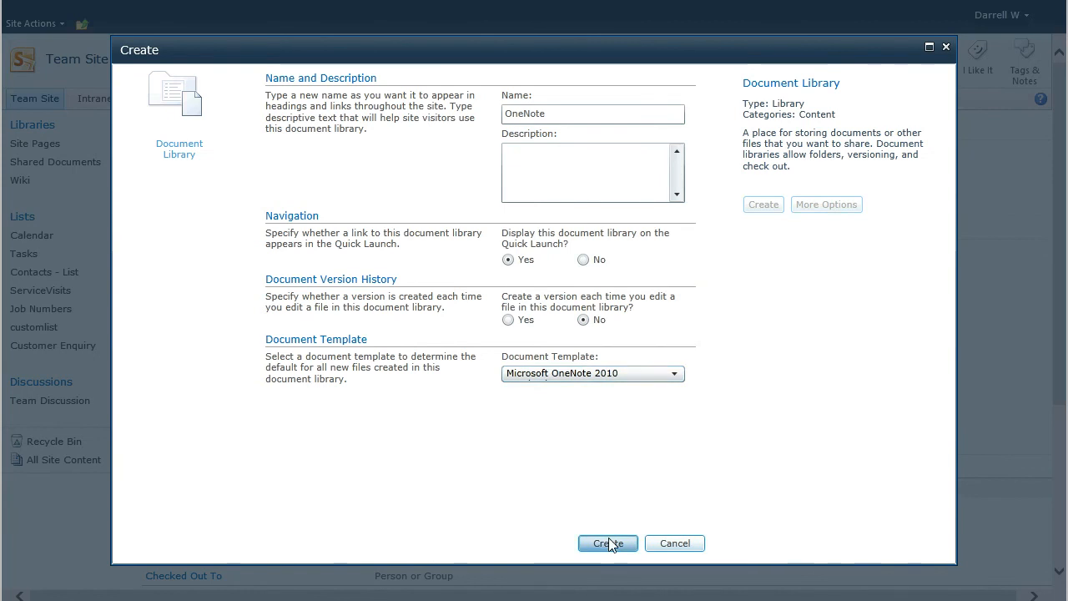
left_click(607, 544)
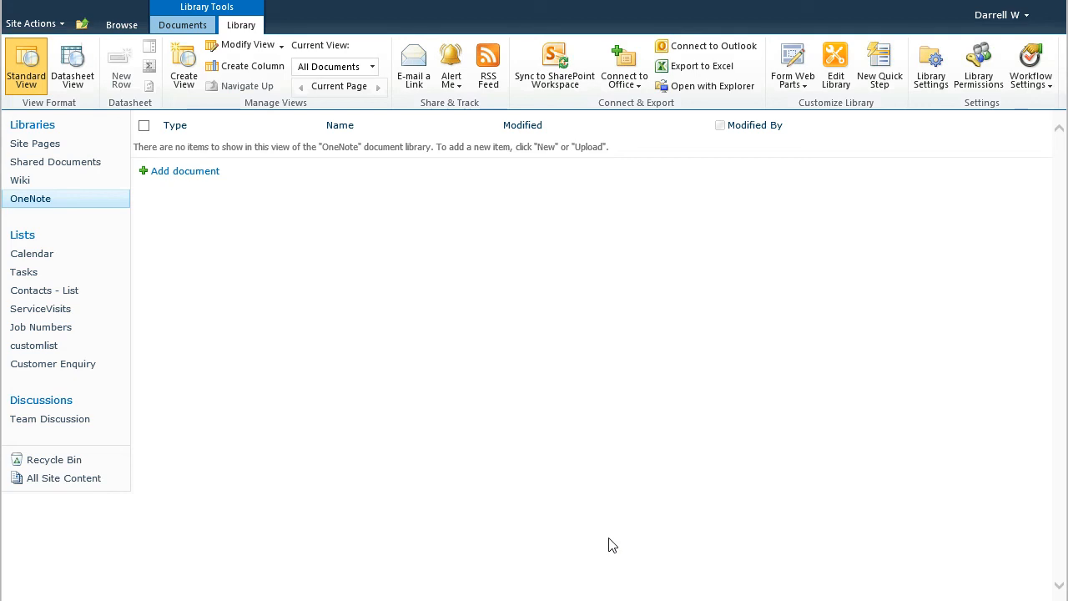
mouse_move(281, 18)
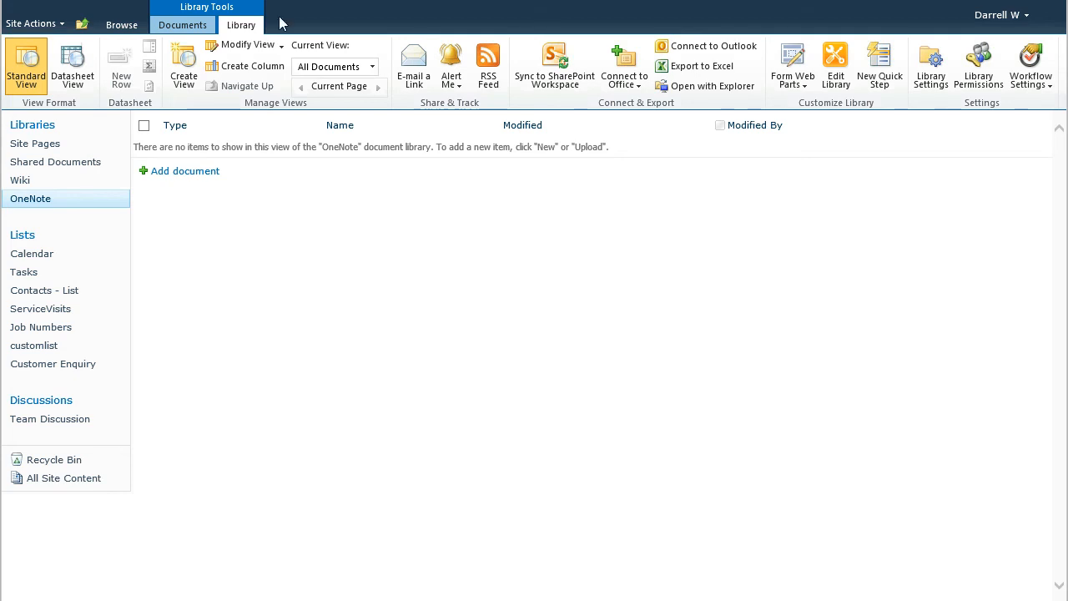
left_click(184, 25)
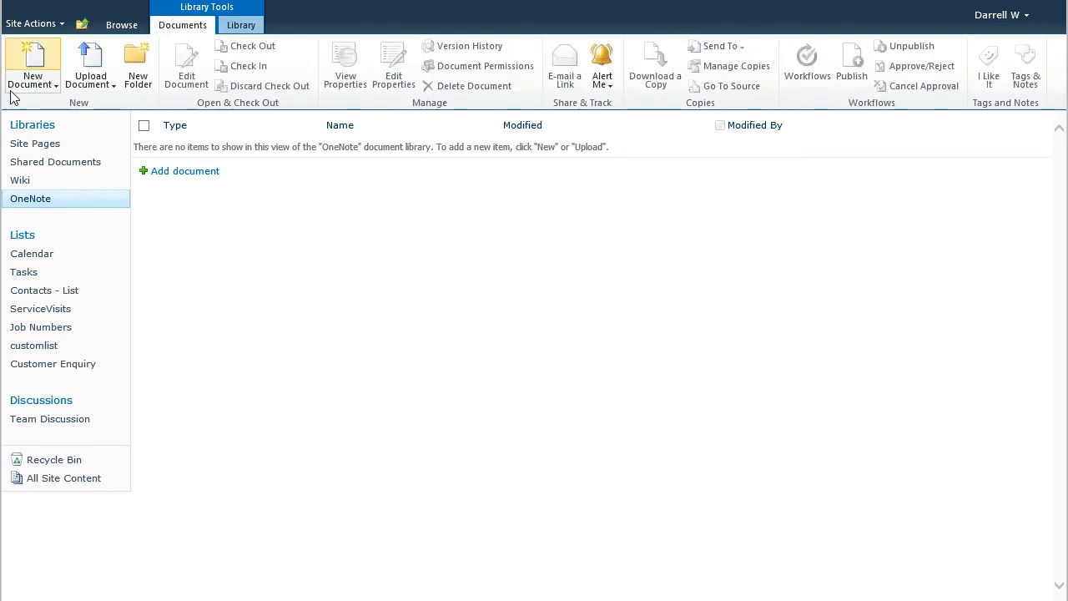
mouse_move(34, 64)
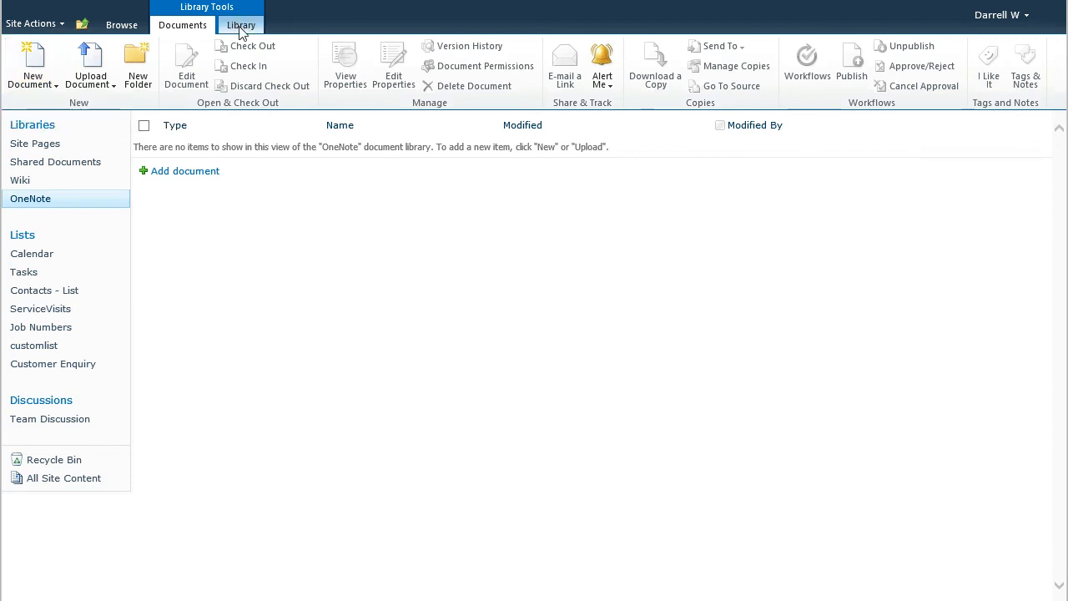
left_click(240, 25)
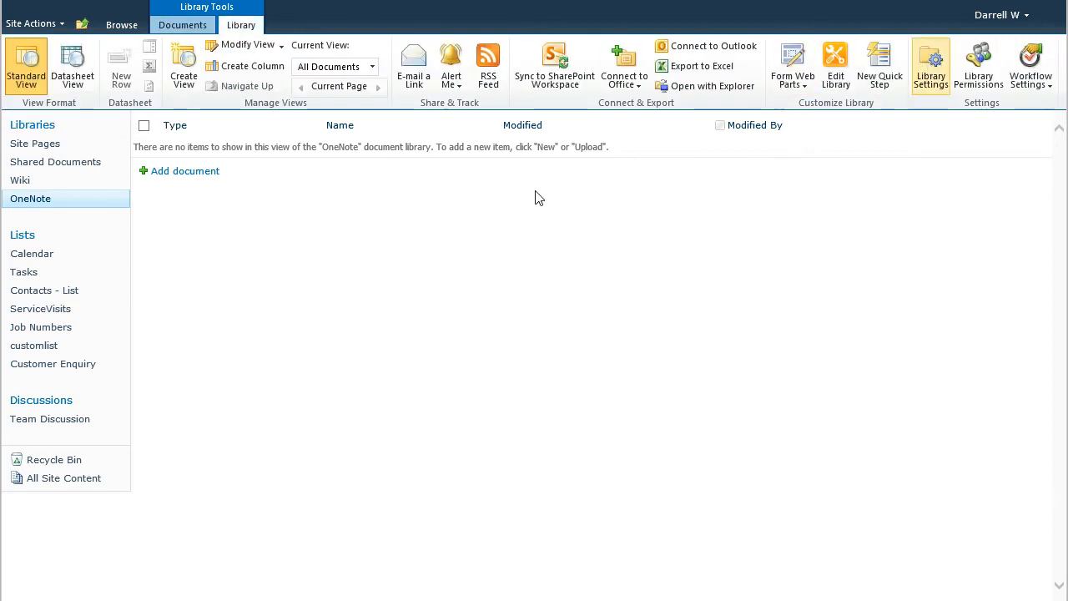
Step: Show the OneNote library's settings and go into its Advanced settings
left_click(931, 60)
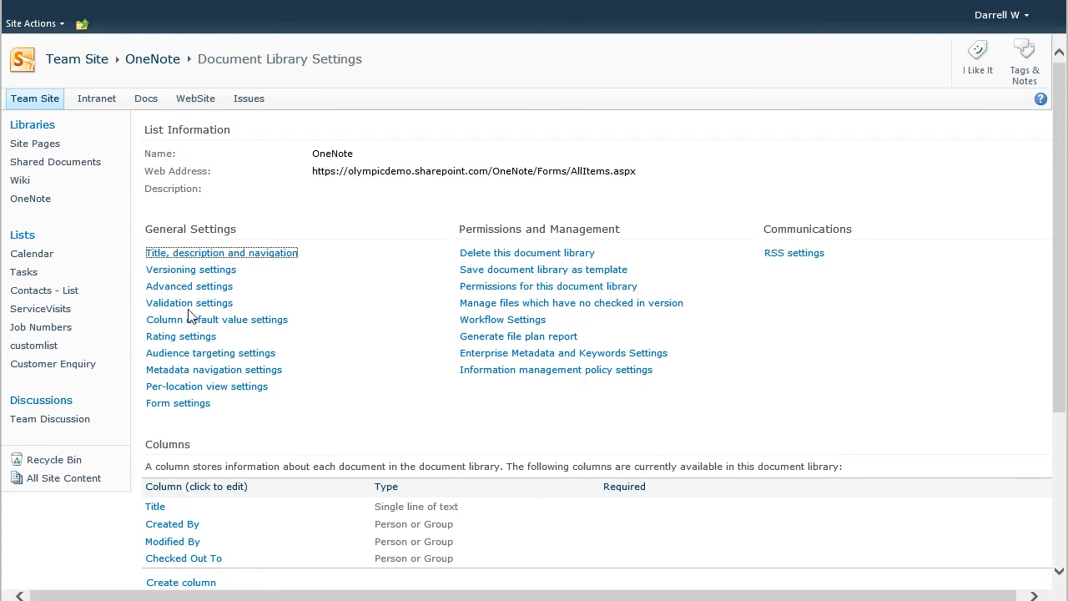
mouse_move(188, 287)
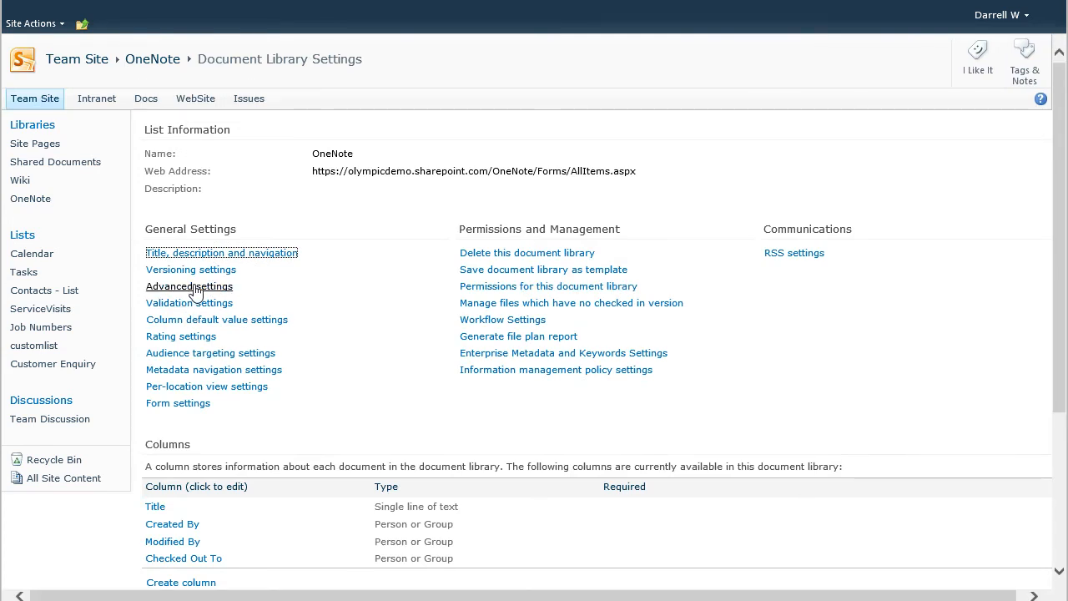
left_click(190, 269)
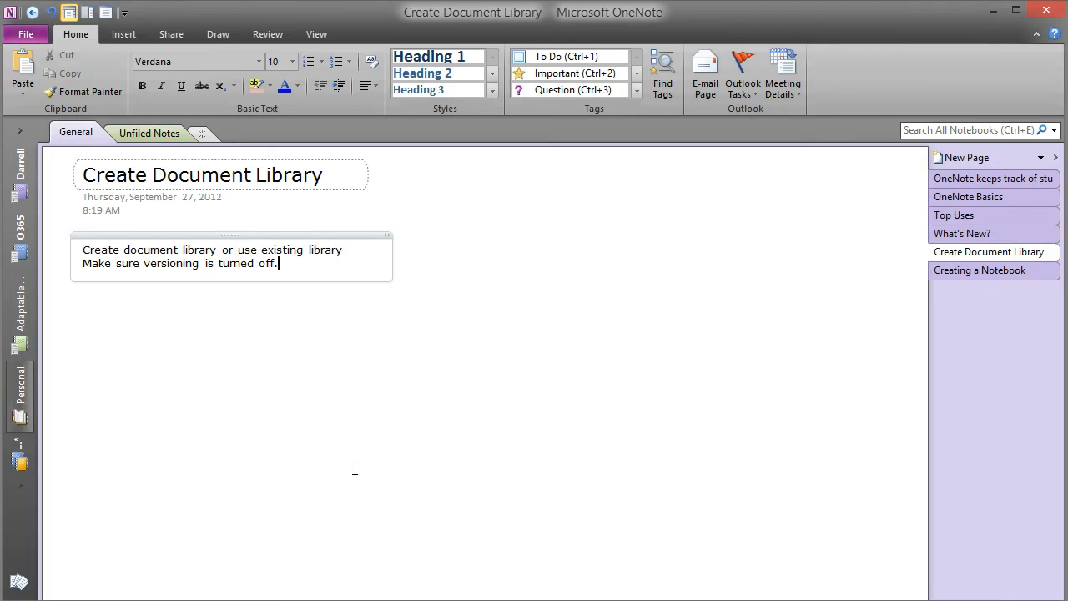
mouse_move(390, 520)
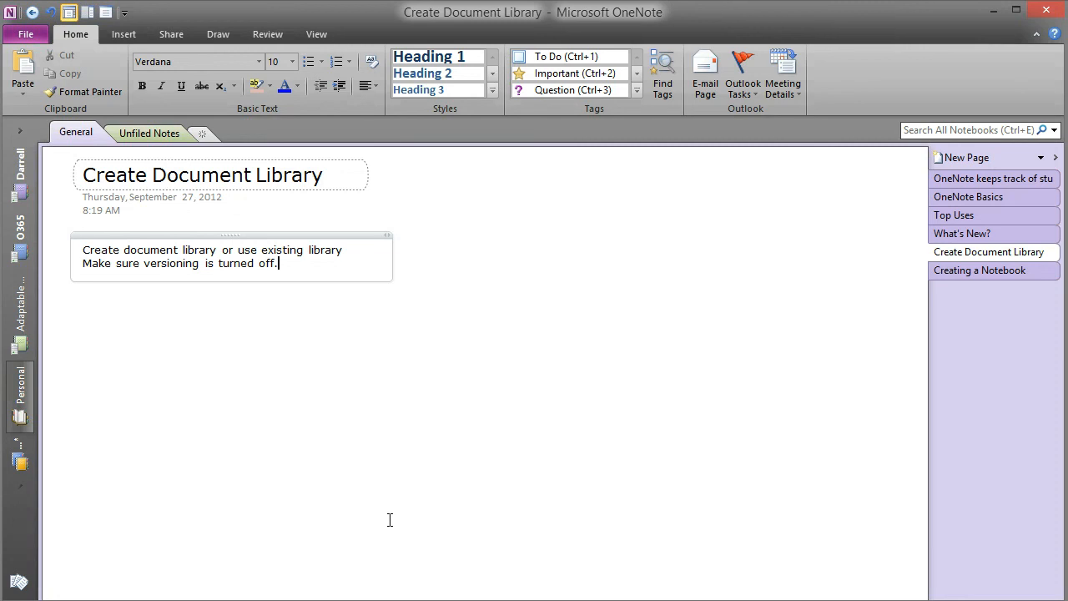